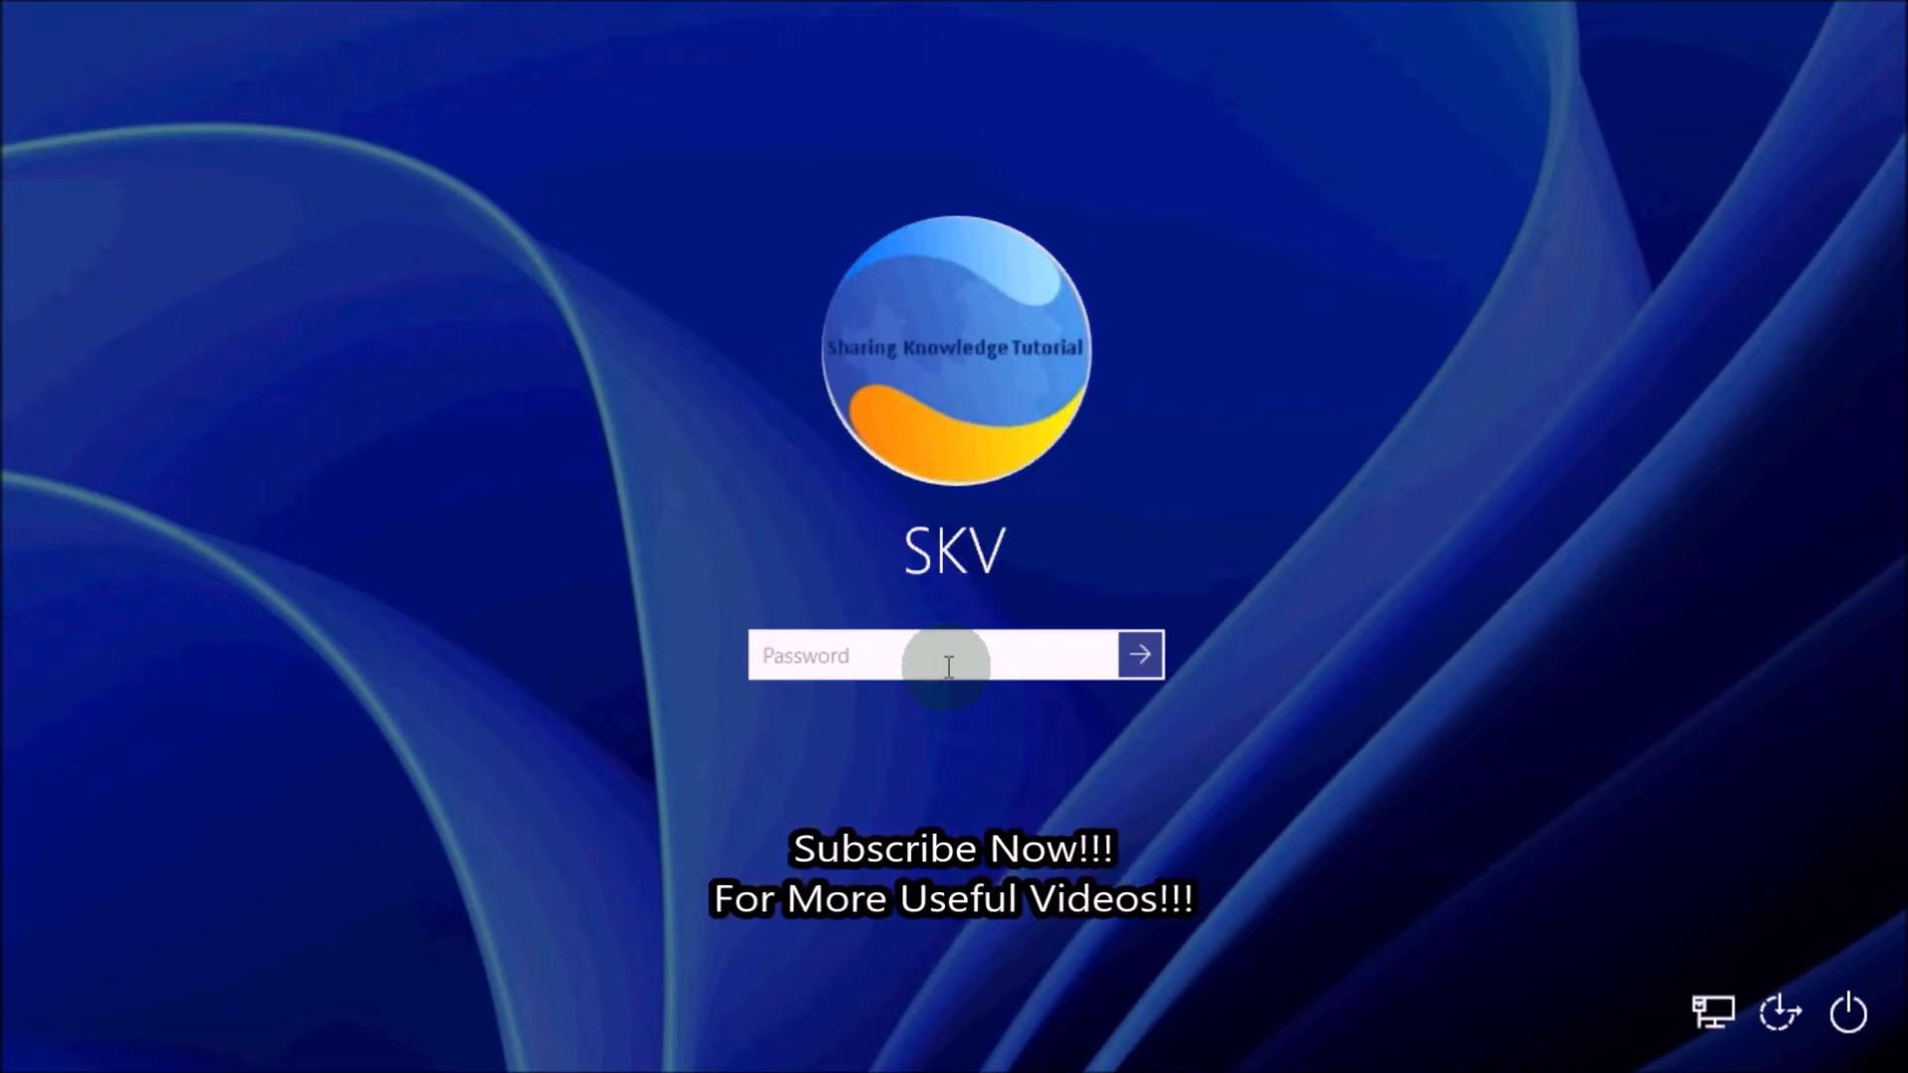
# Submit a wrong password, acknowledge the incorrect-password message, and choose 'Reset password'
pyautogui.write('•••')
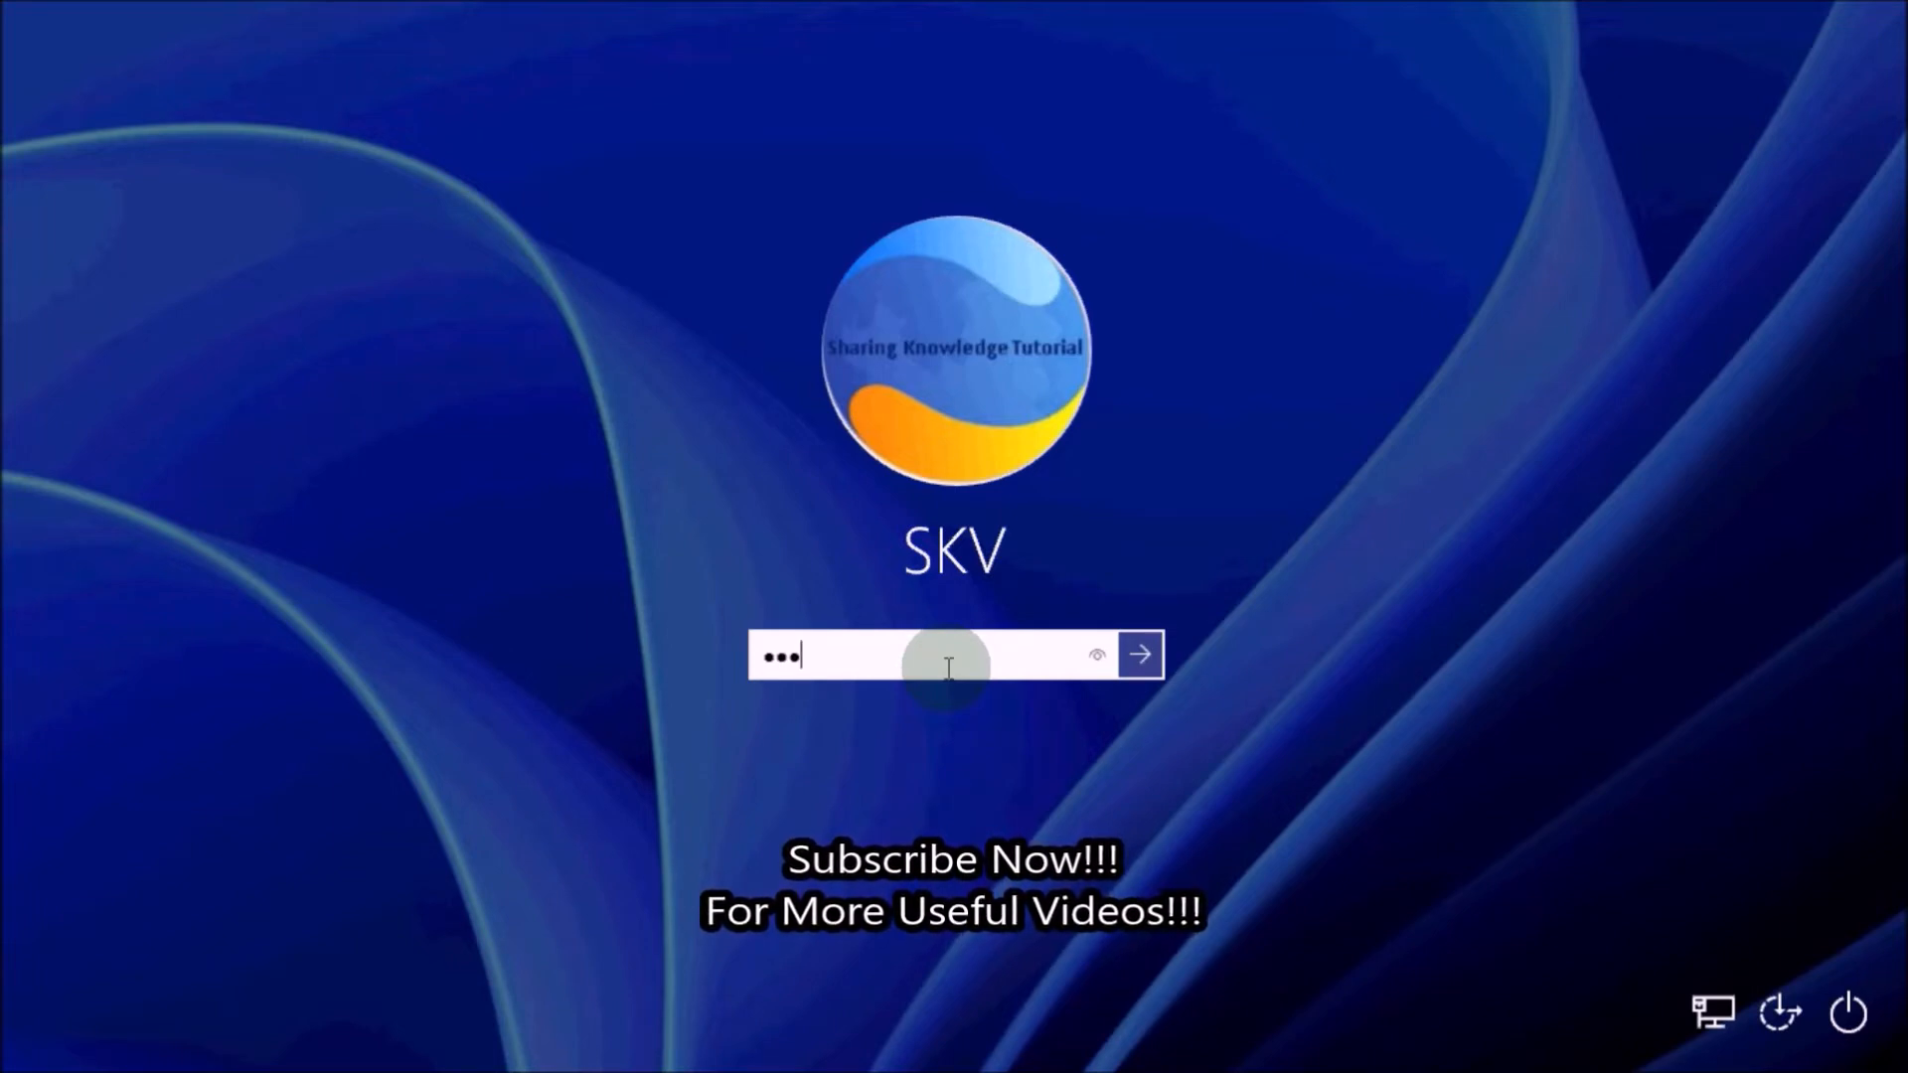
pyautogui.click(1139, 654)
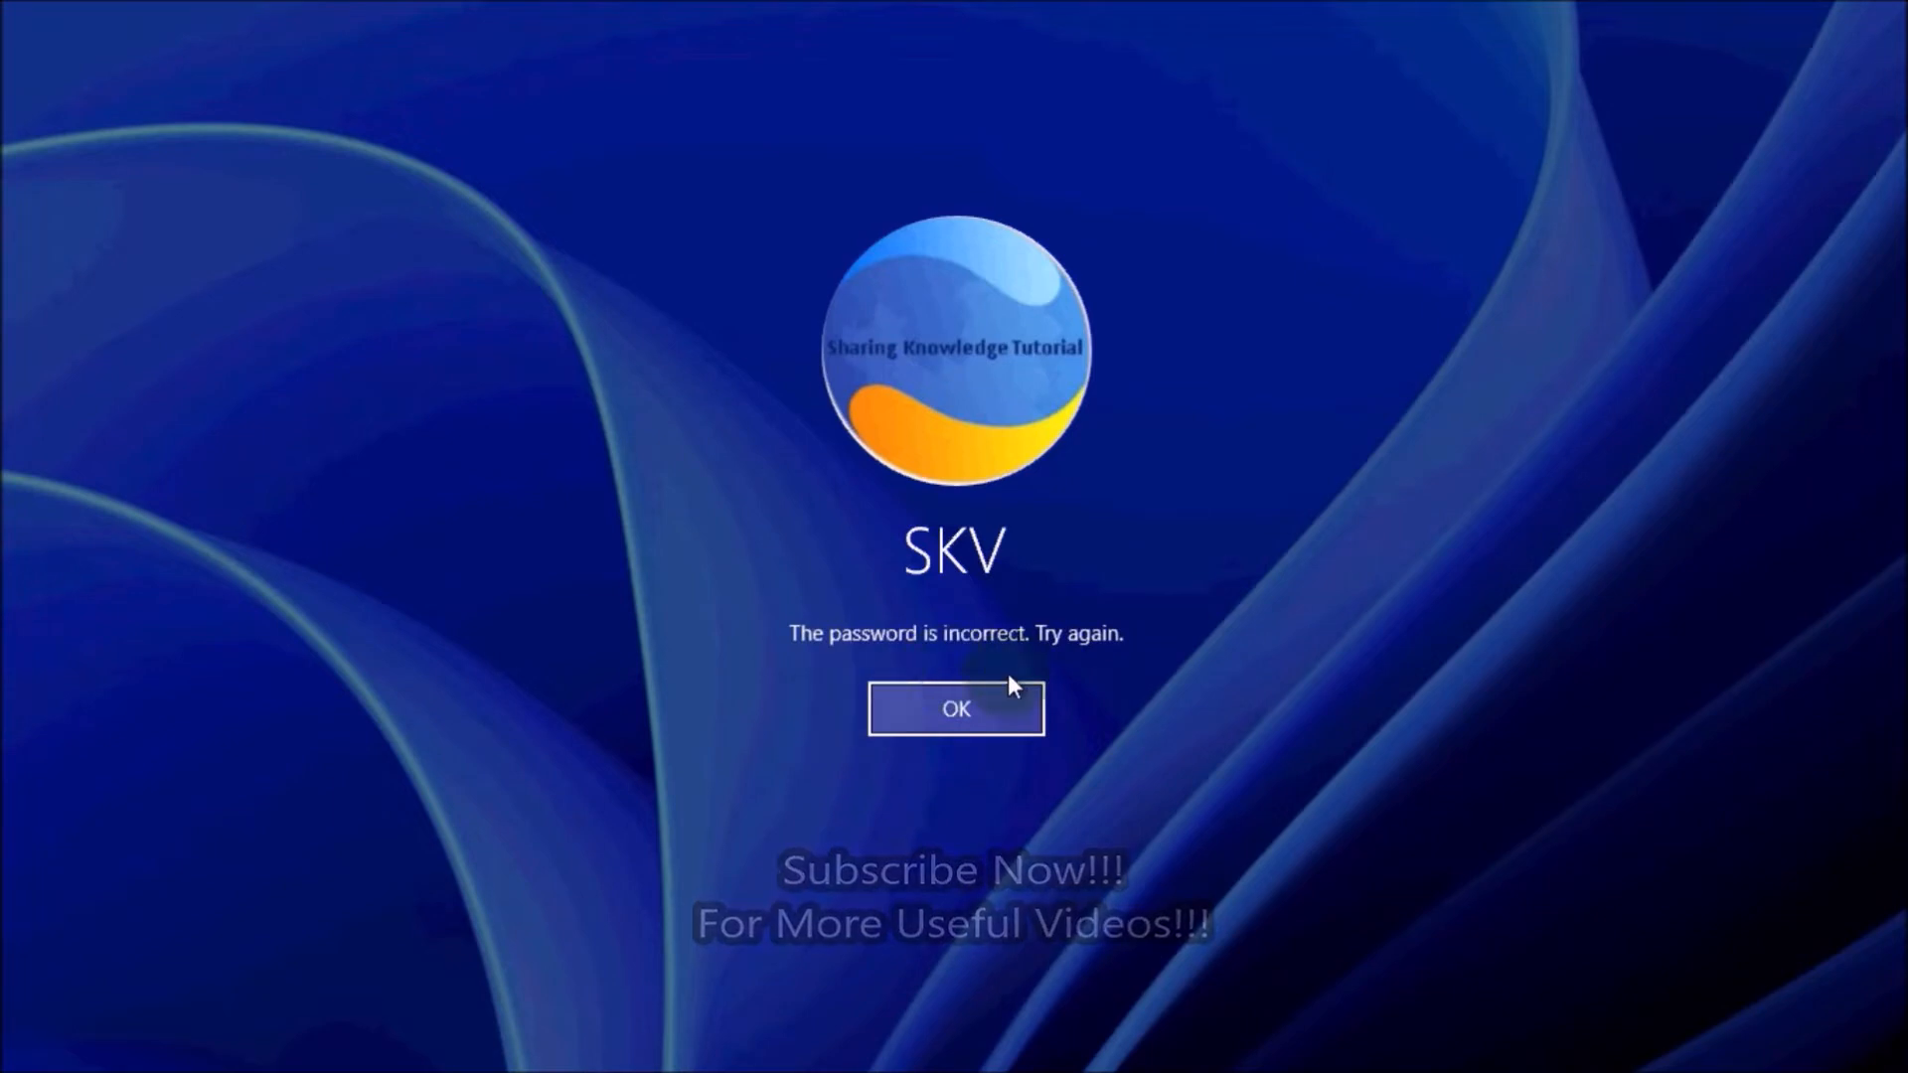
pyautogui.click(956, 709)
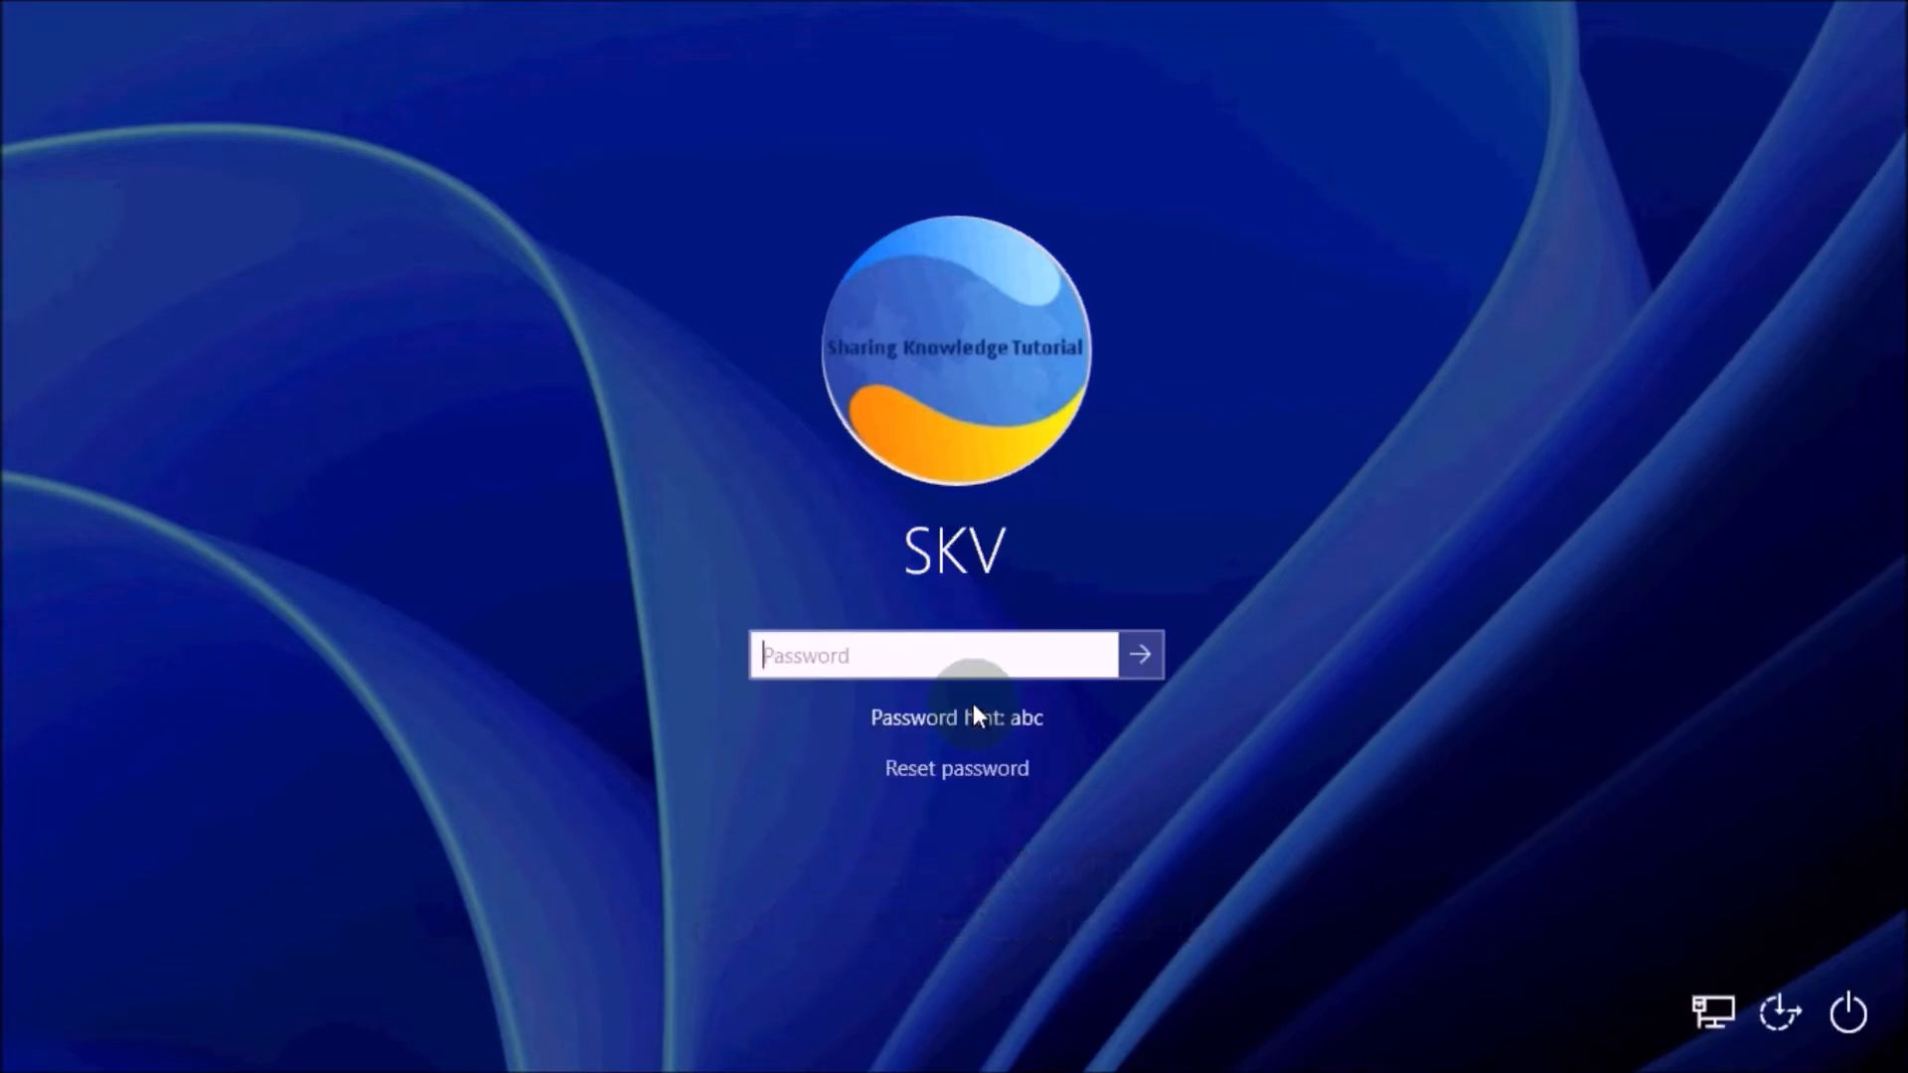
pyautogui.moveTo(956, 767)
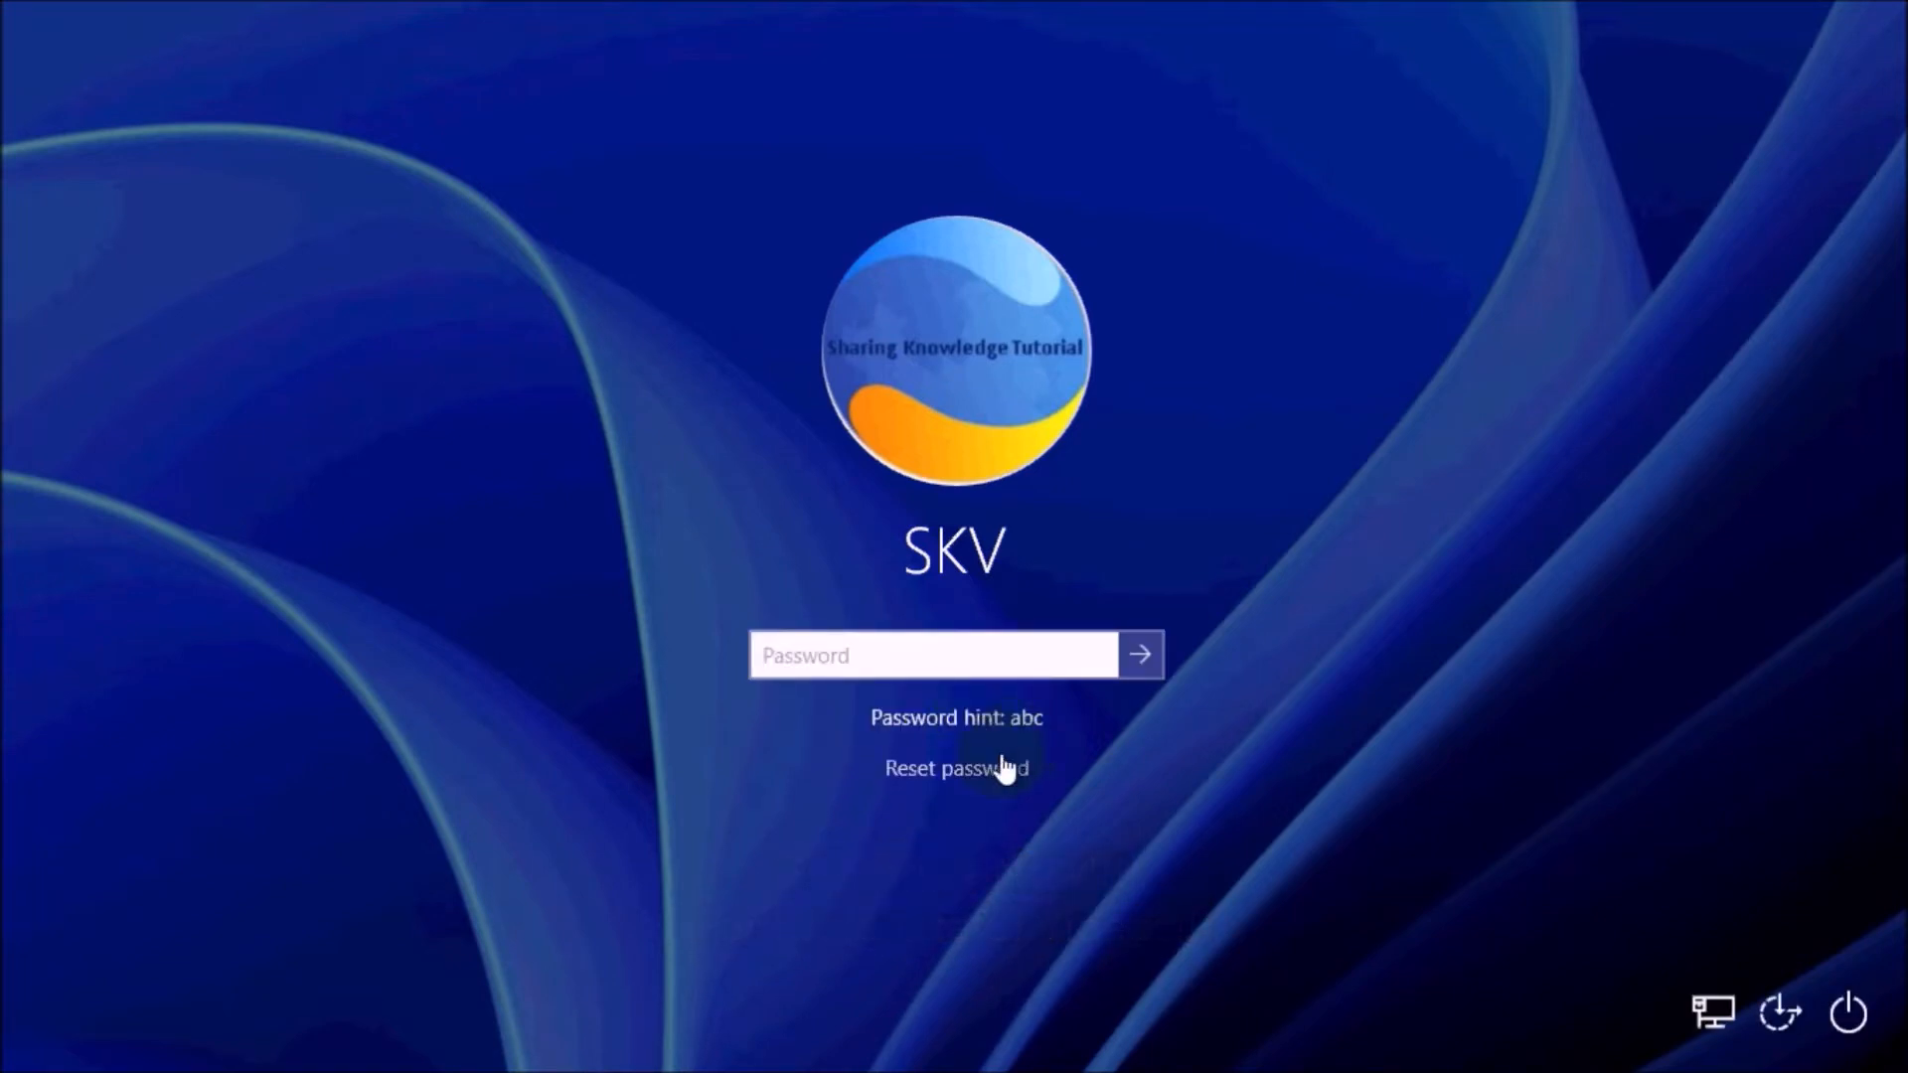
pyautogui.moveTo(957, 771)
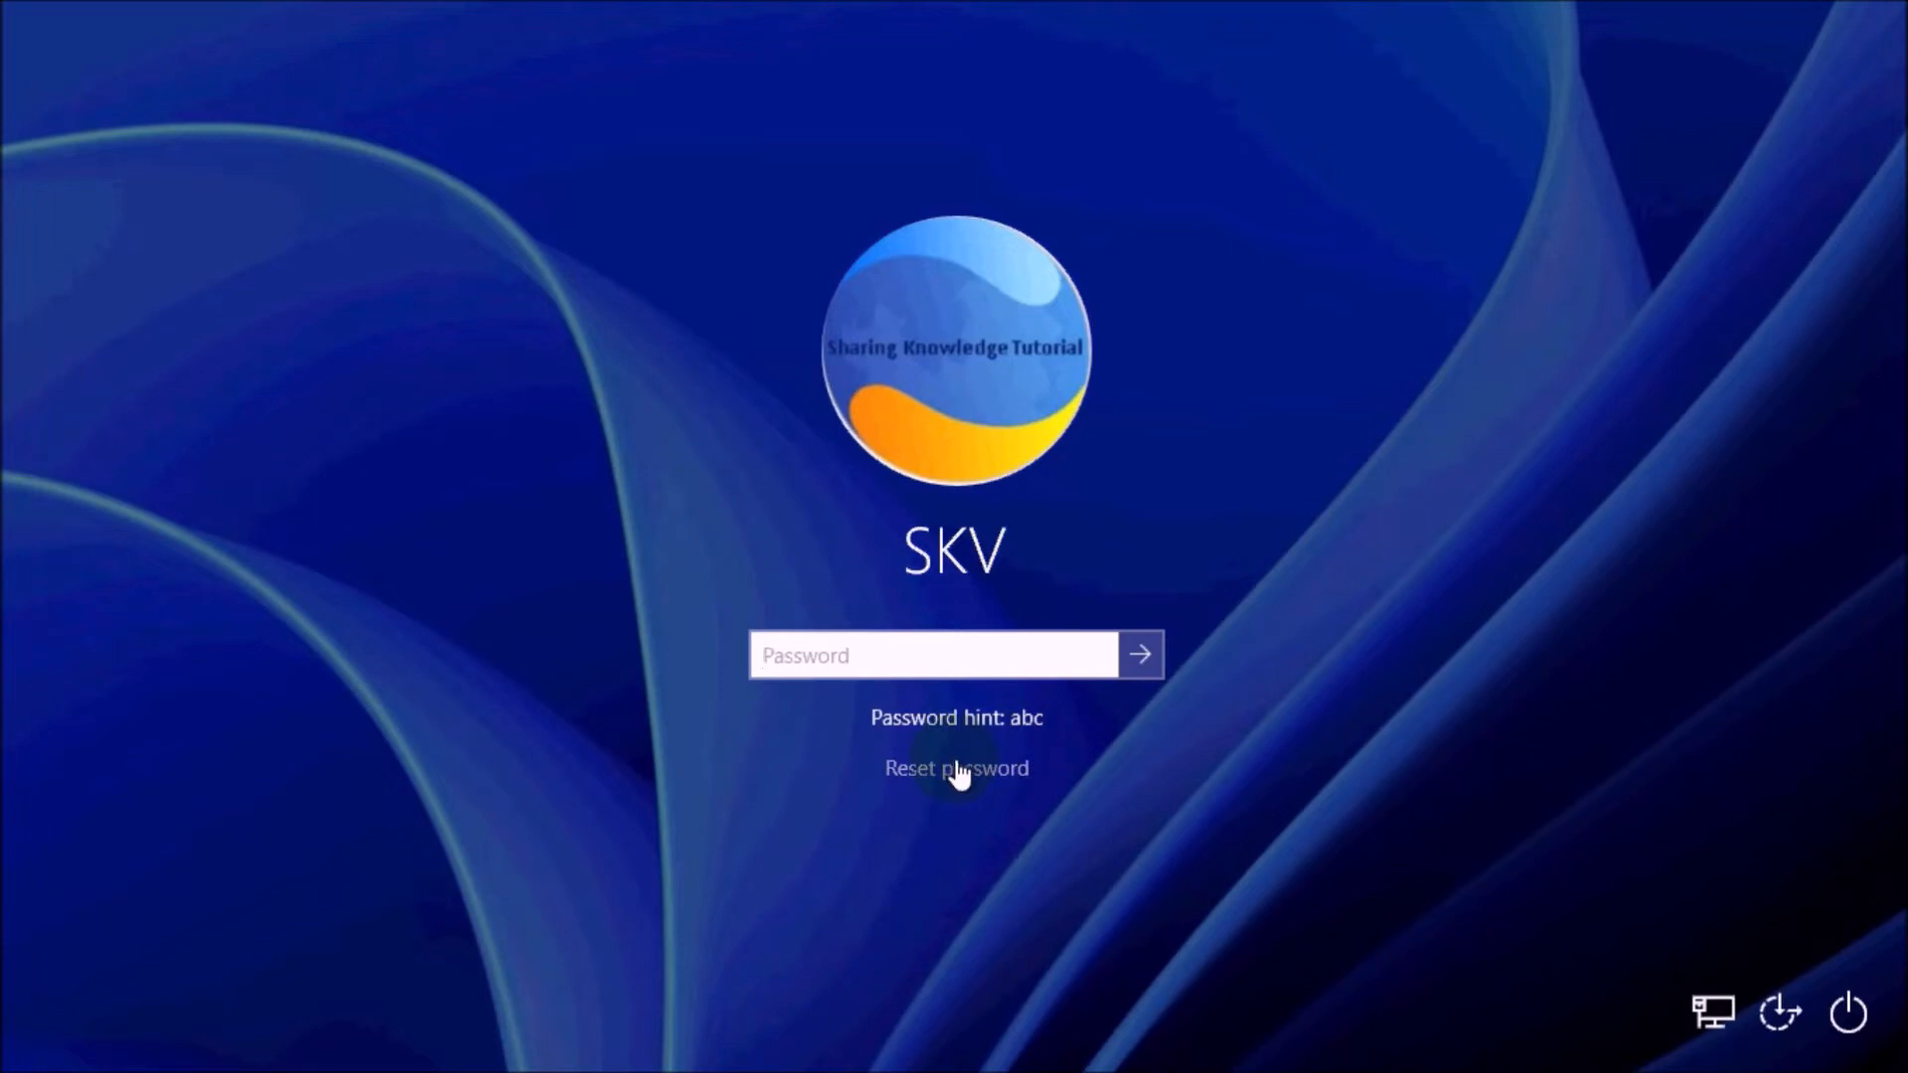
pyautogui.click(956, 767)
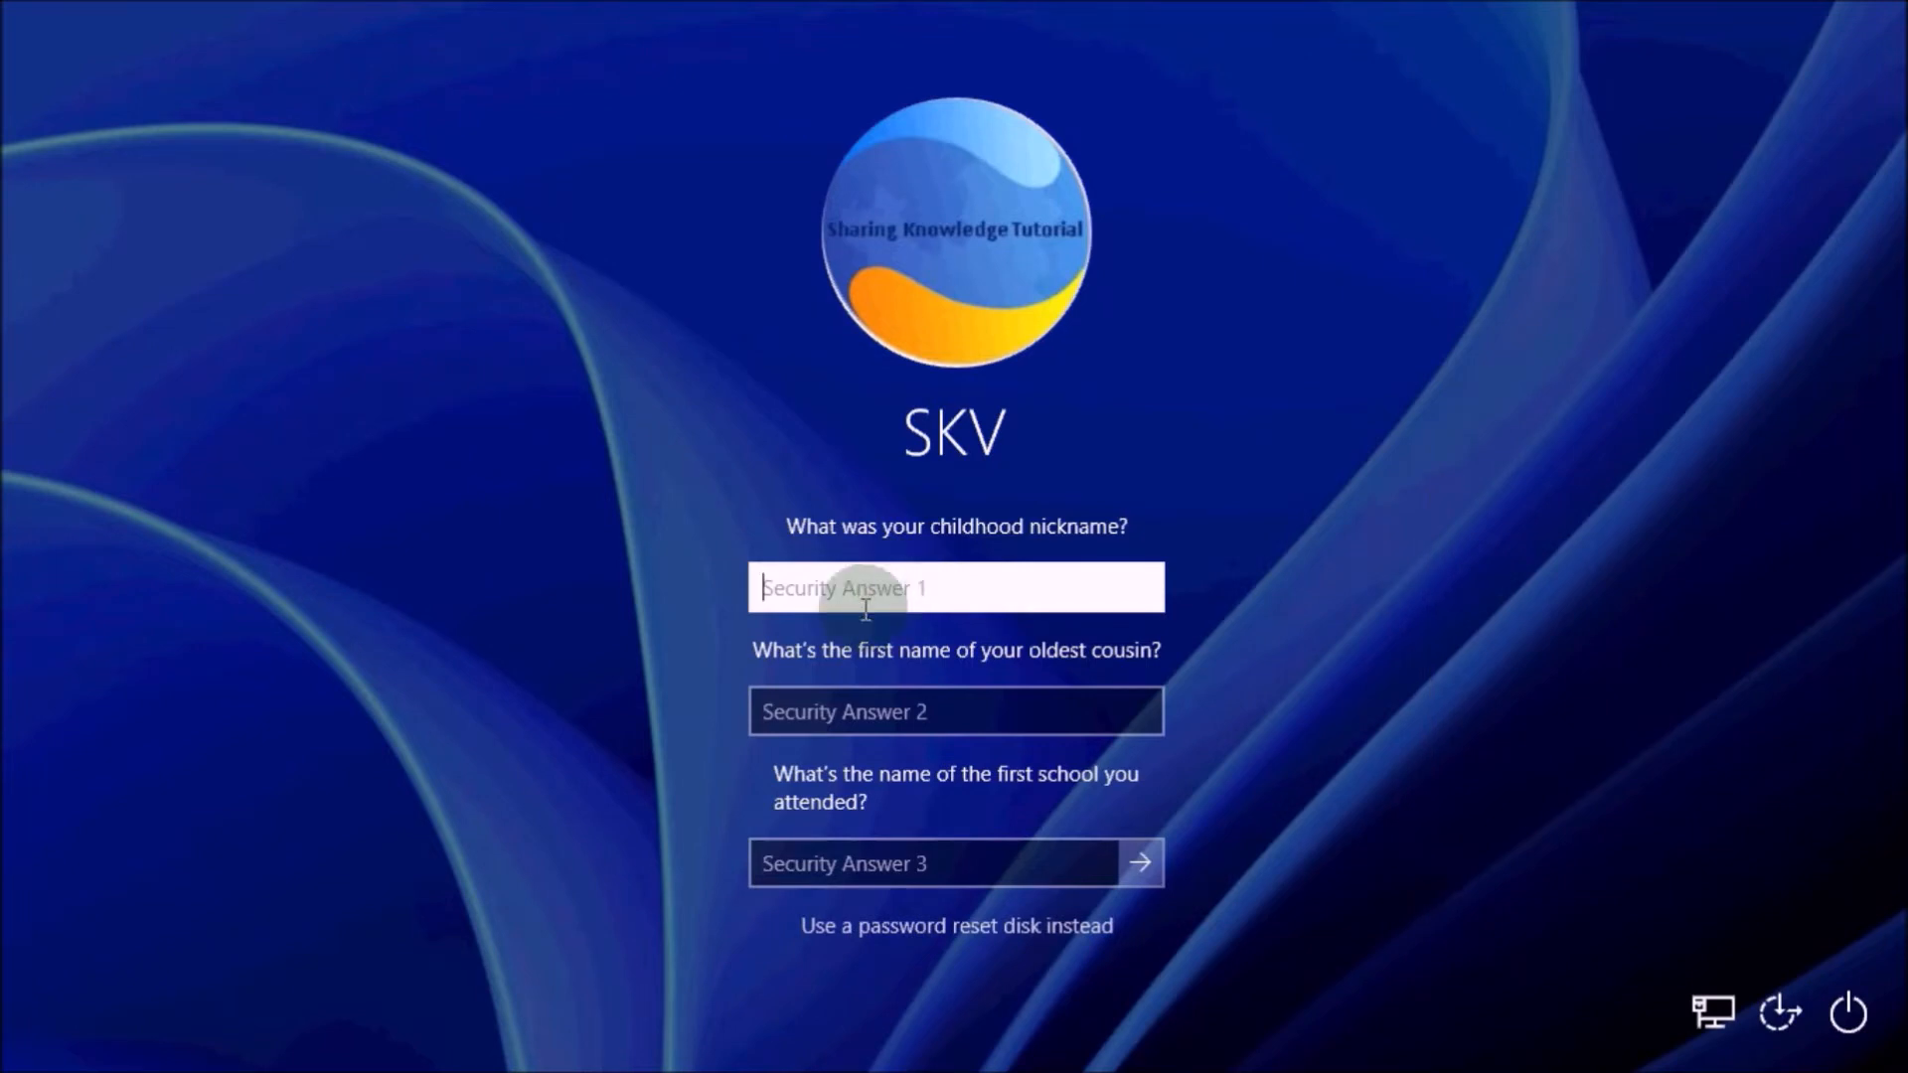
# Answer the childhood nickname, oldest cousin and first school questions and submit them
pyautogui.write('ab')
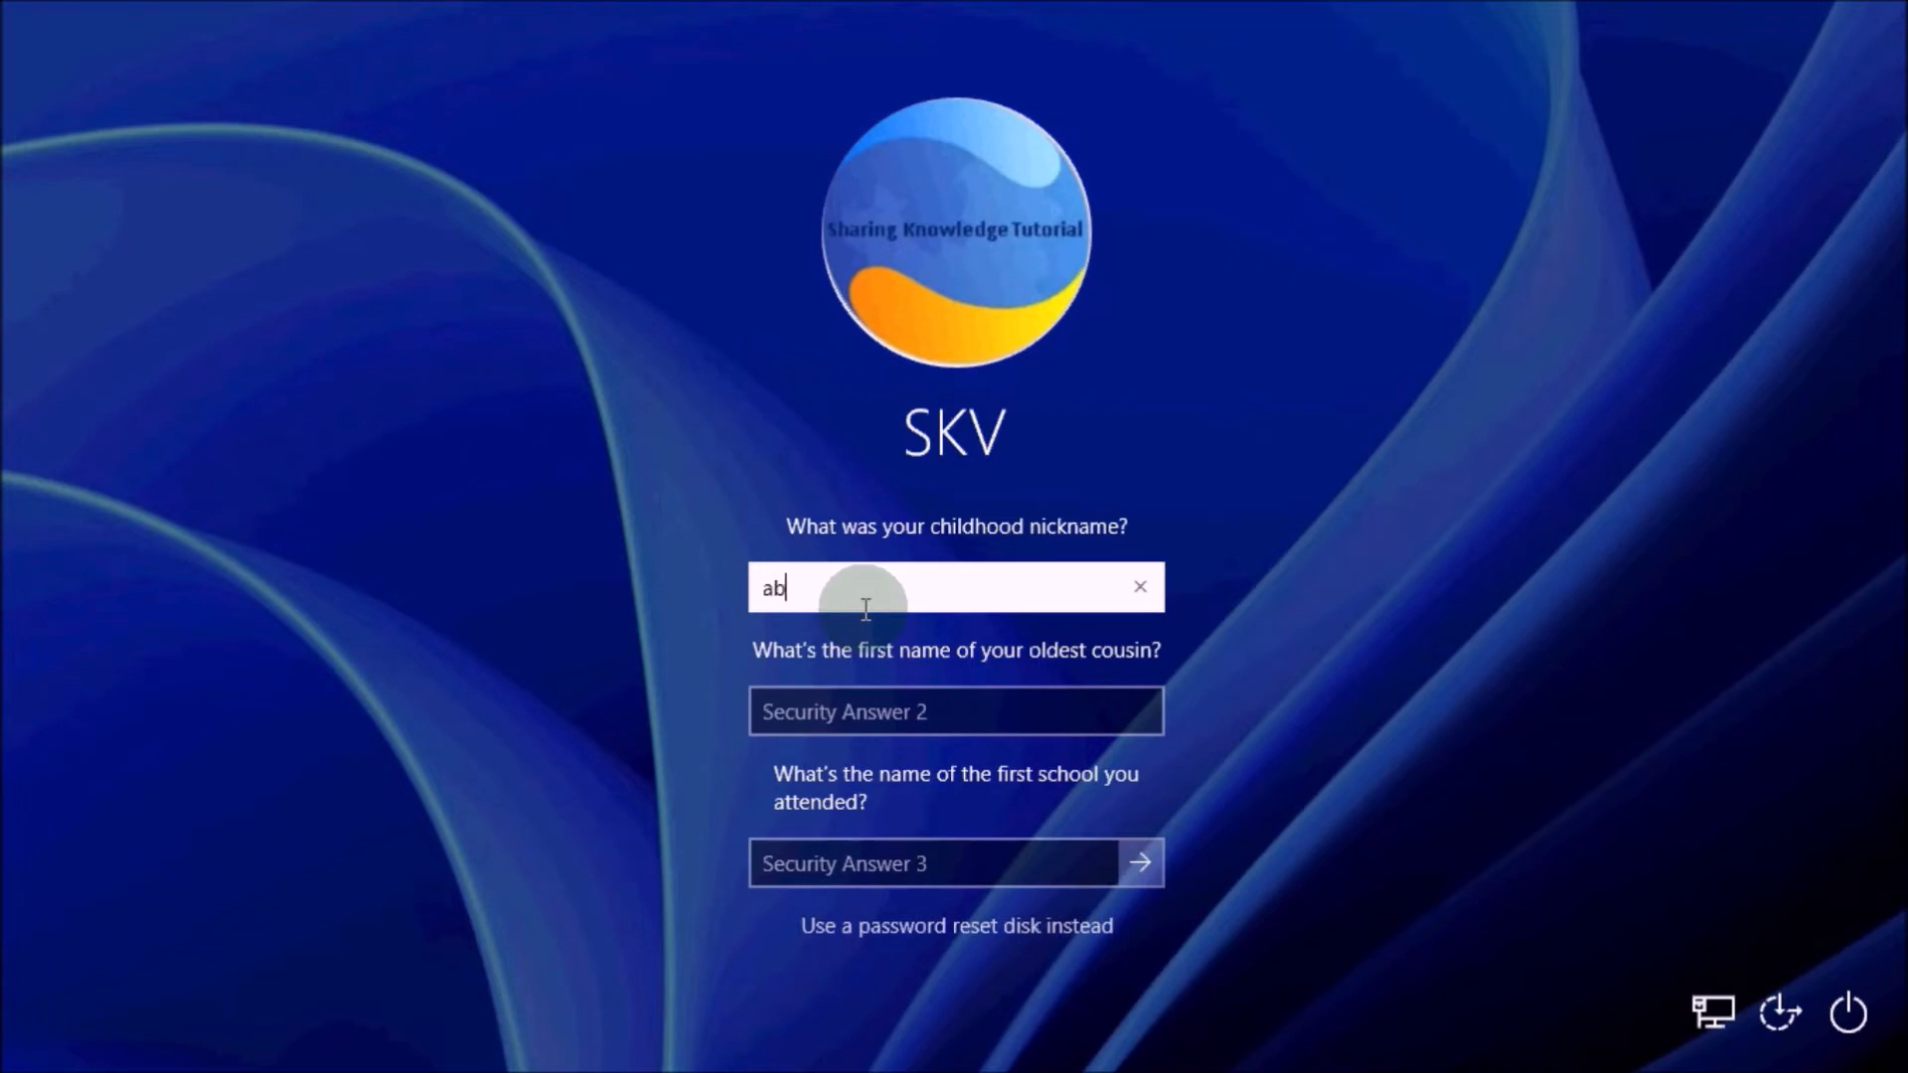
pyautogui.write('cd')
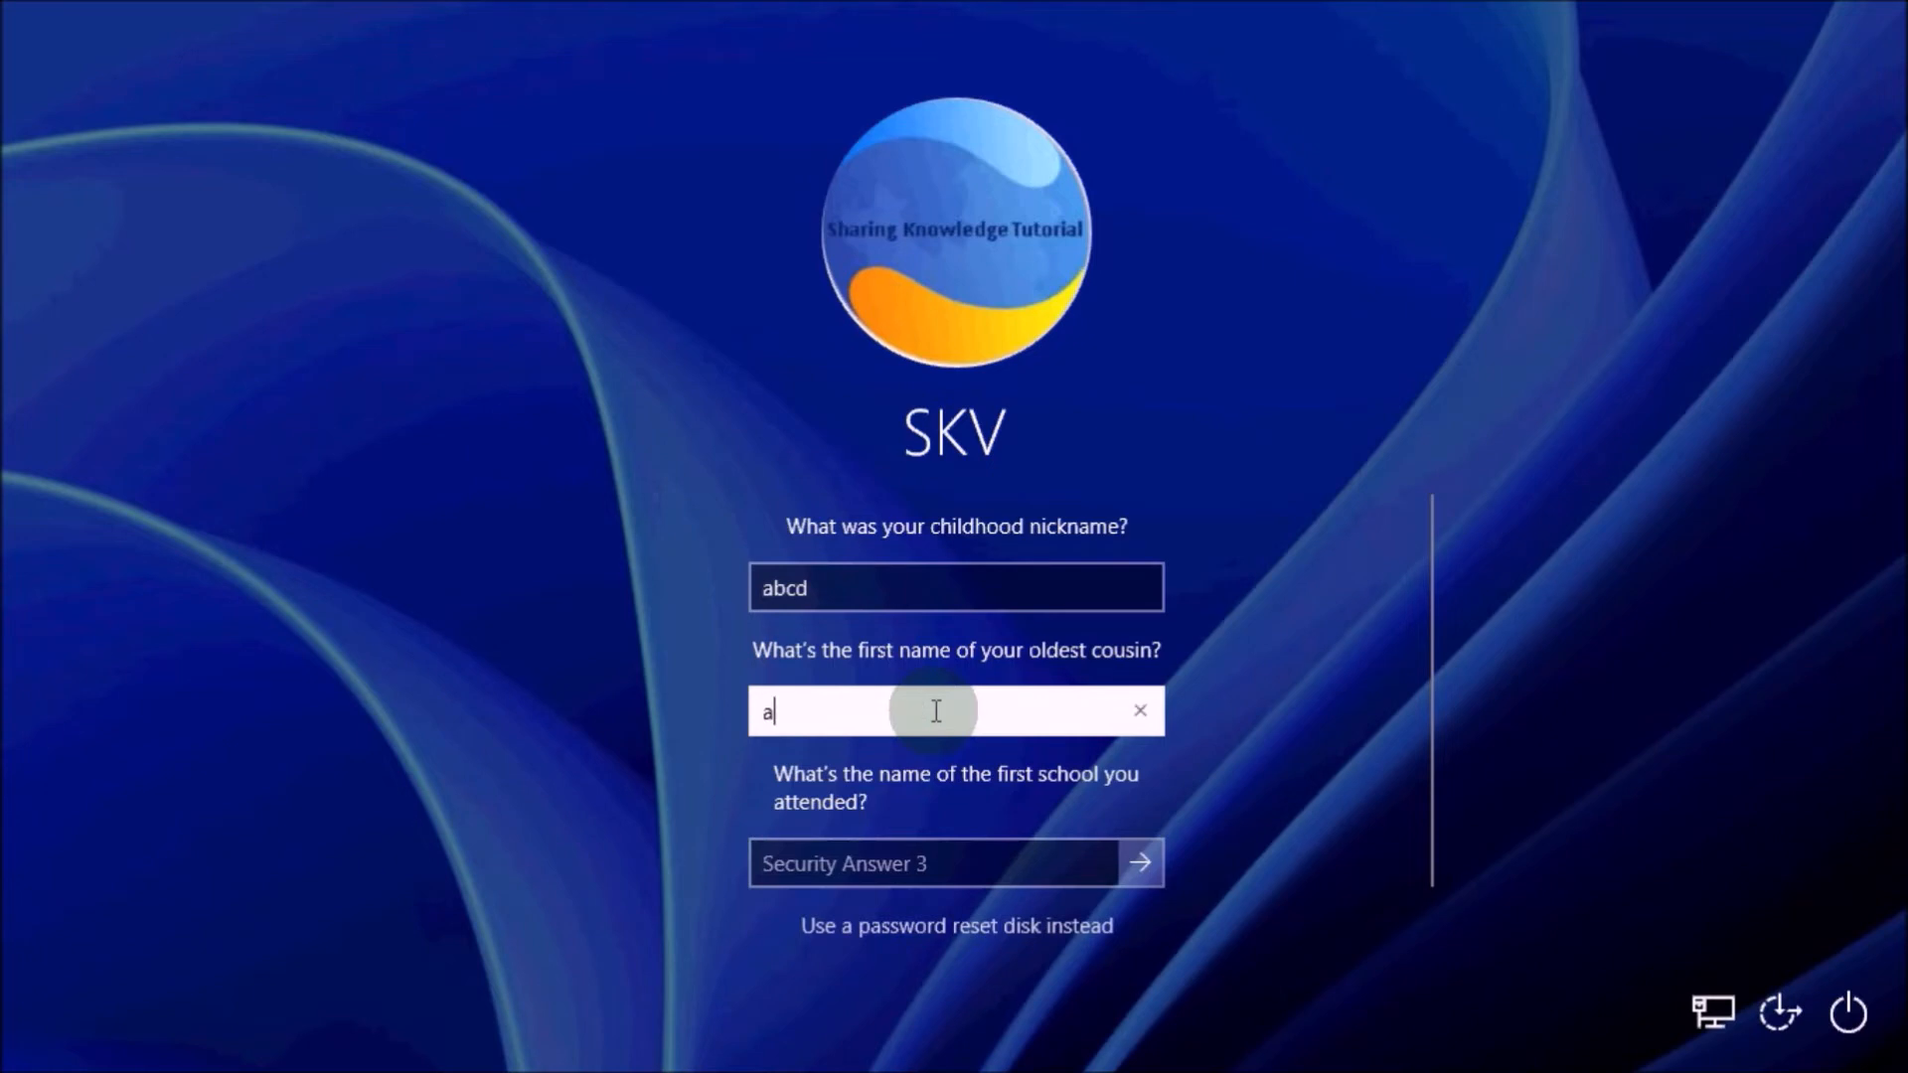
pyautogui.write('bcd')
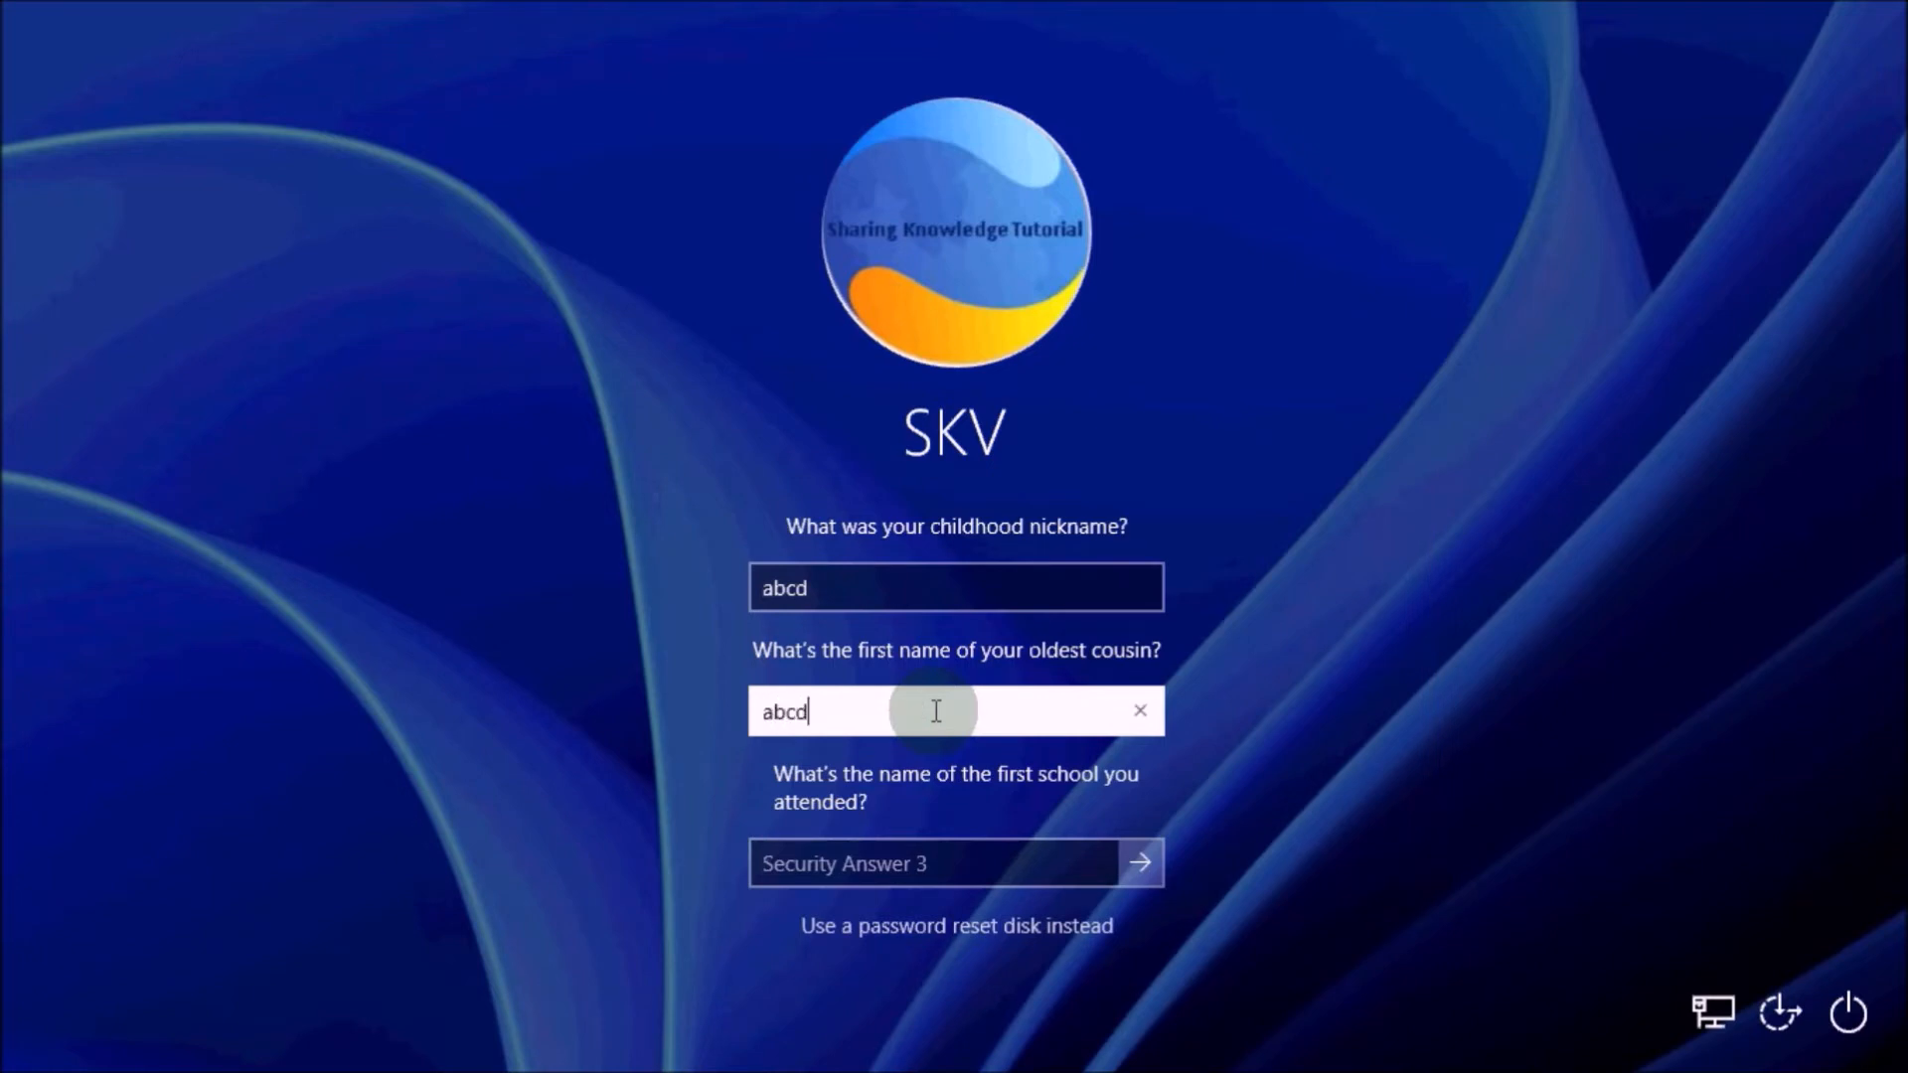
pyautogui.write('abc')
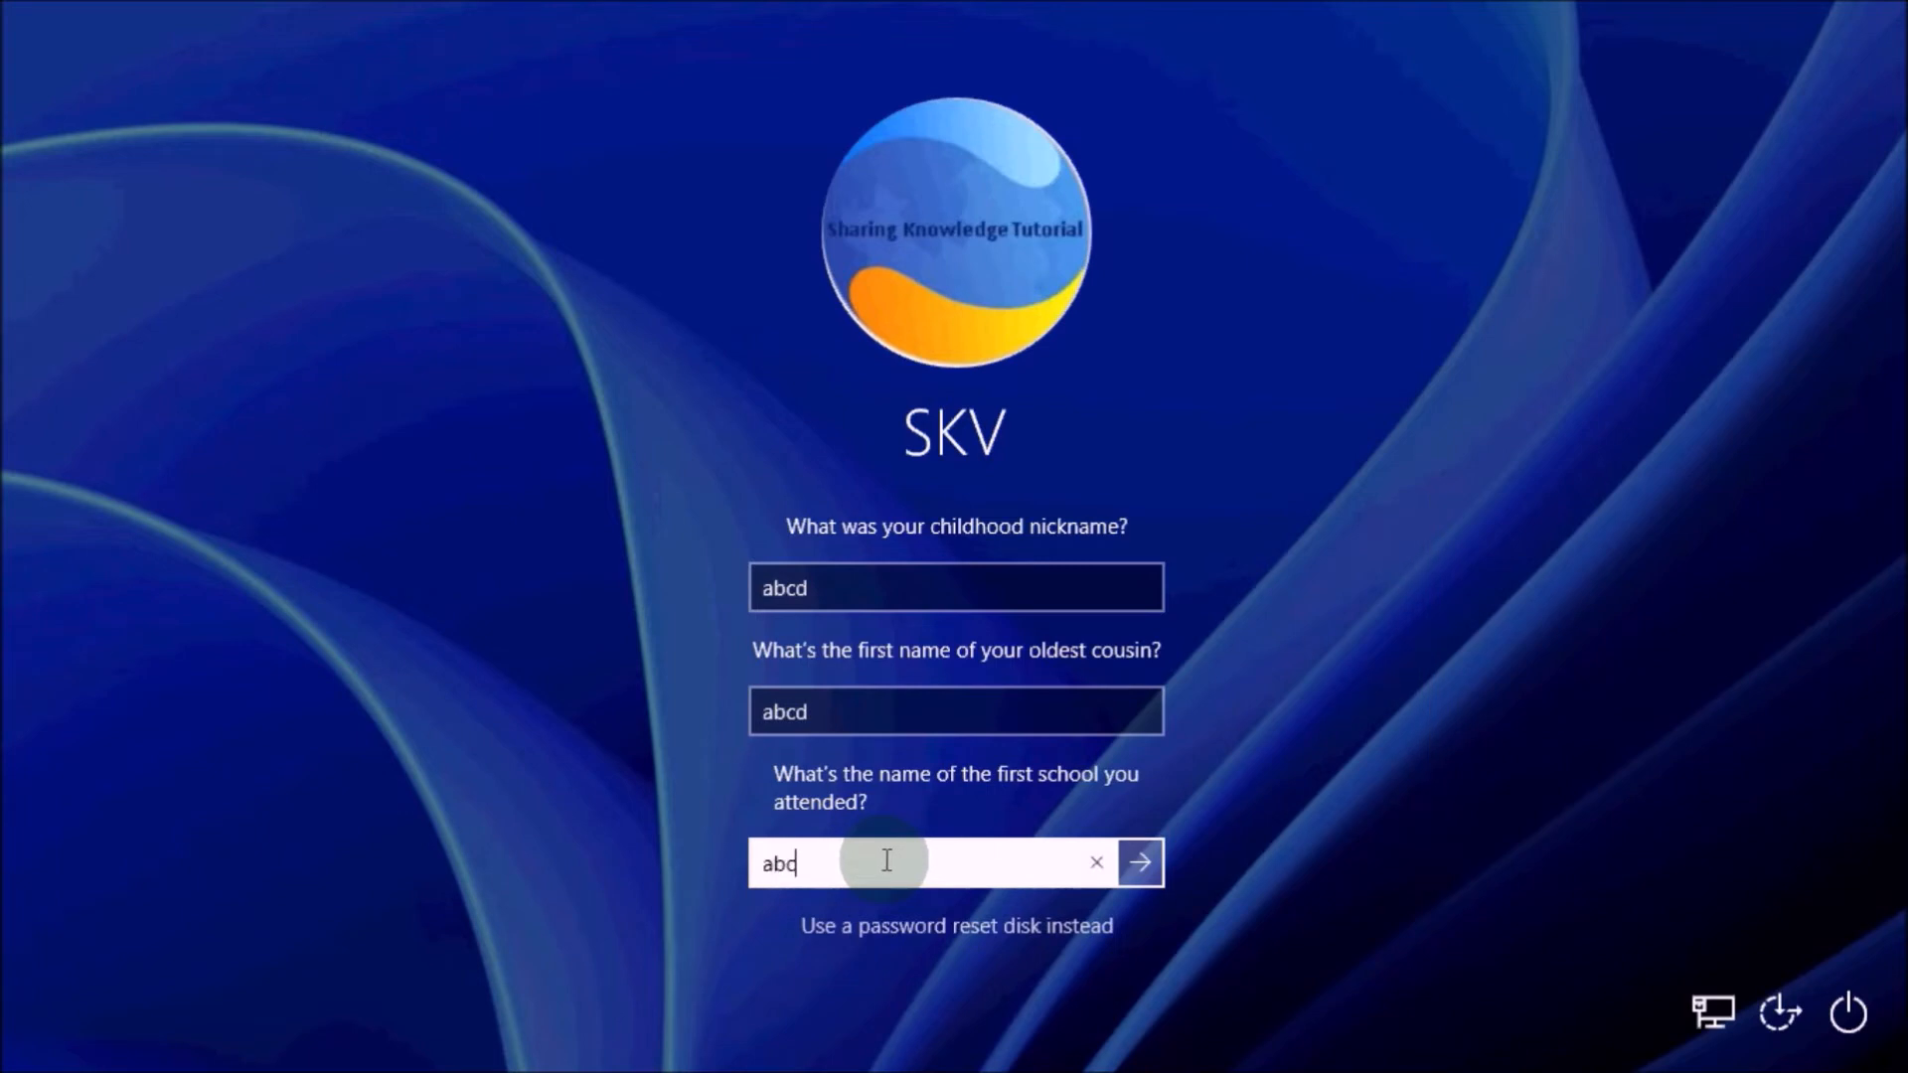
pyautogui.write('d')
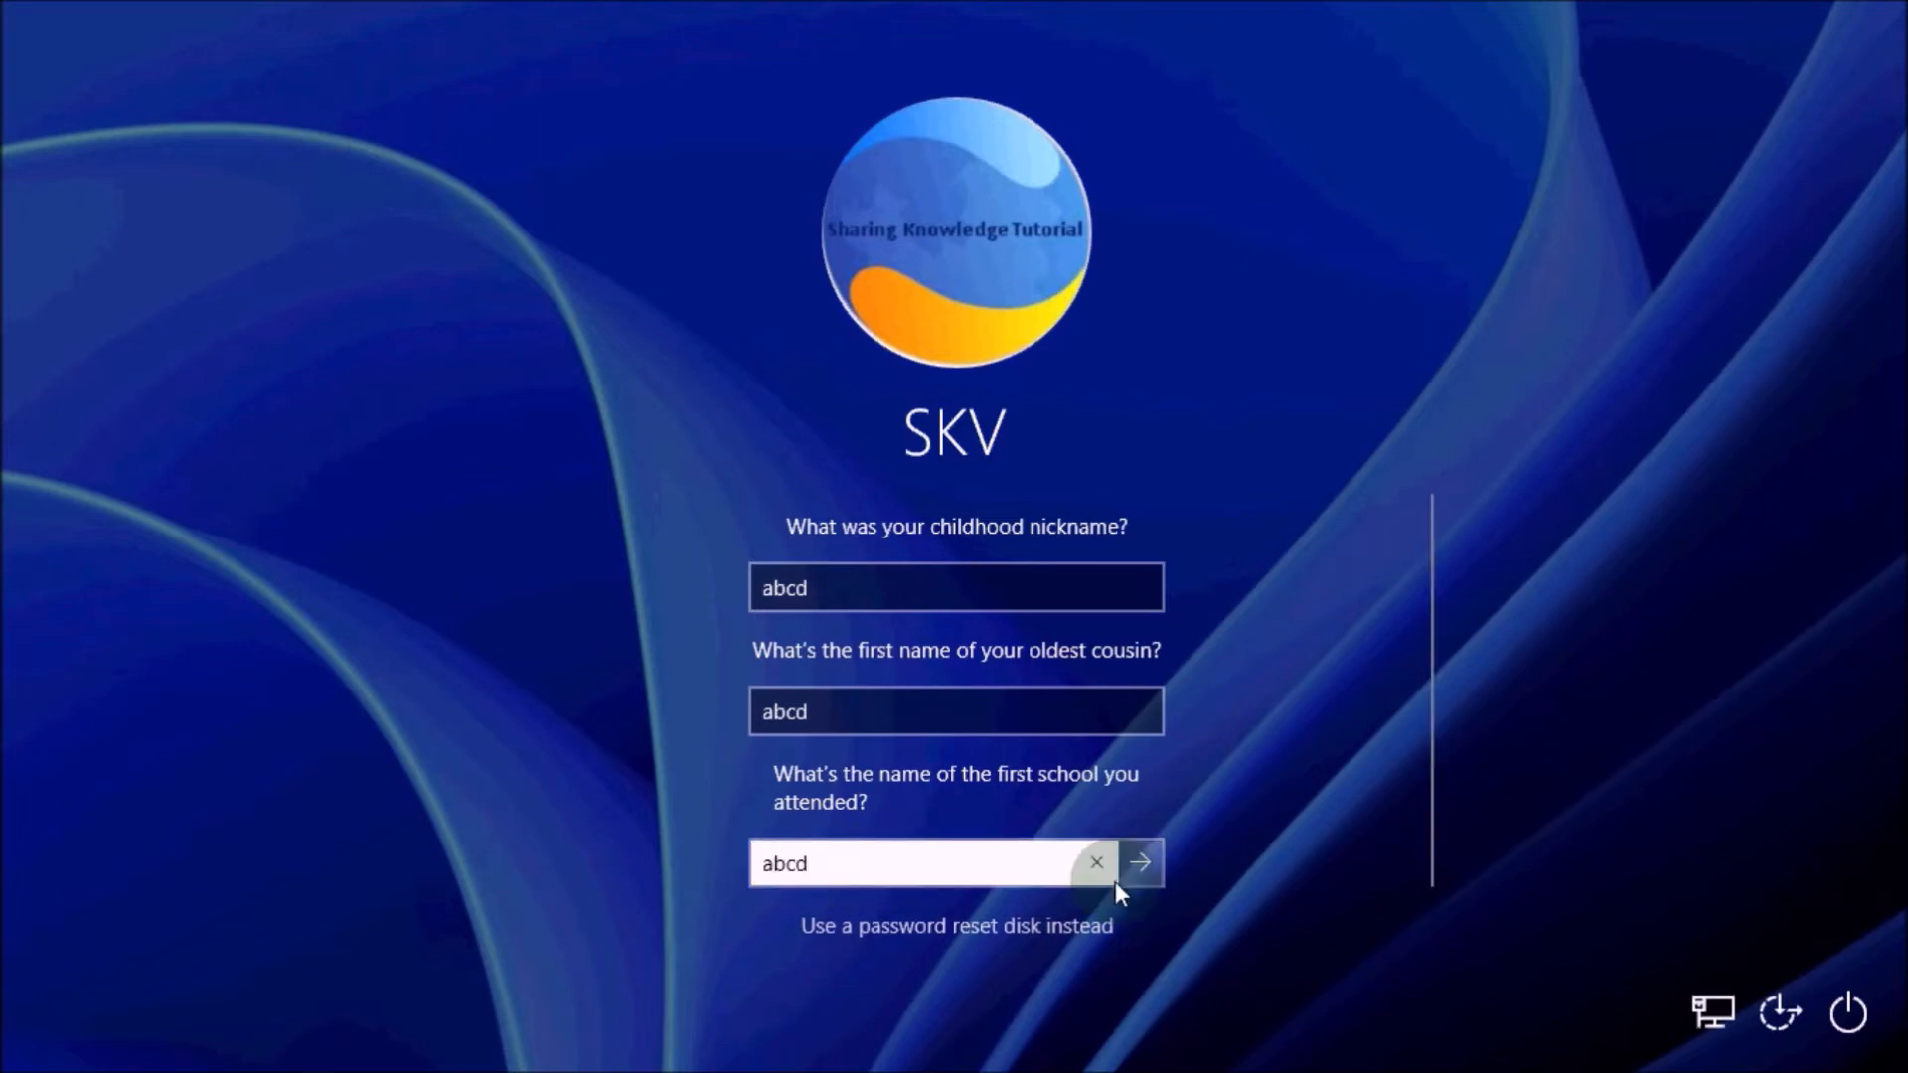
pyautogui.click(1139, 862)
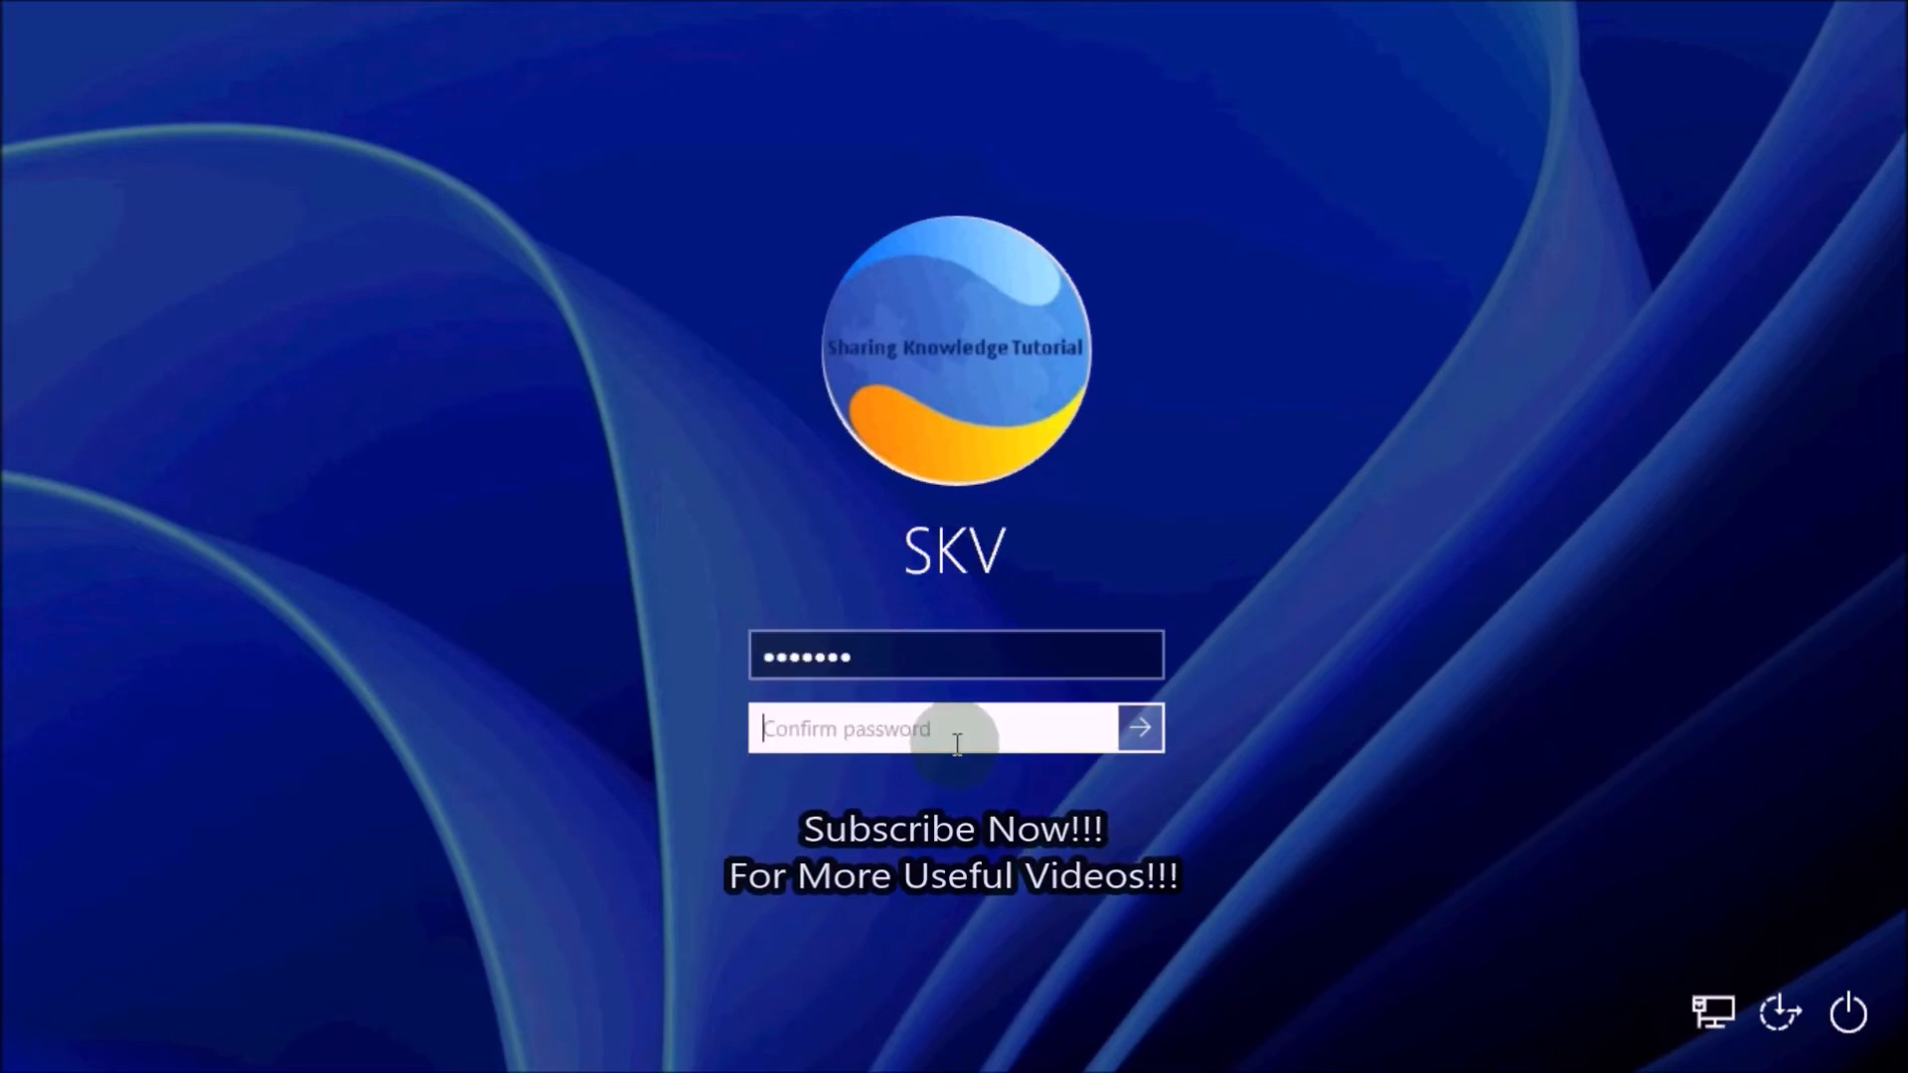
# Enter and confirm the new account password, signing in to the desktop
pyautogui.write('•••••')
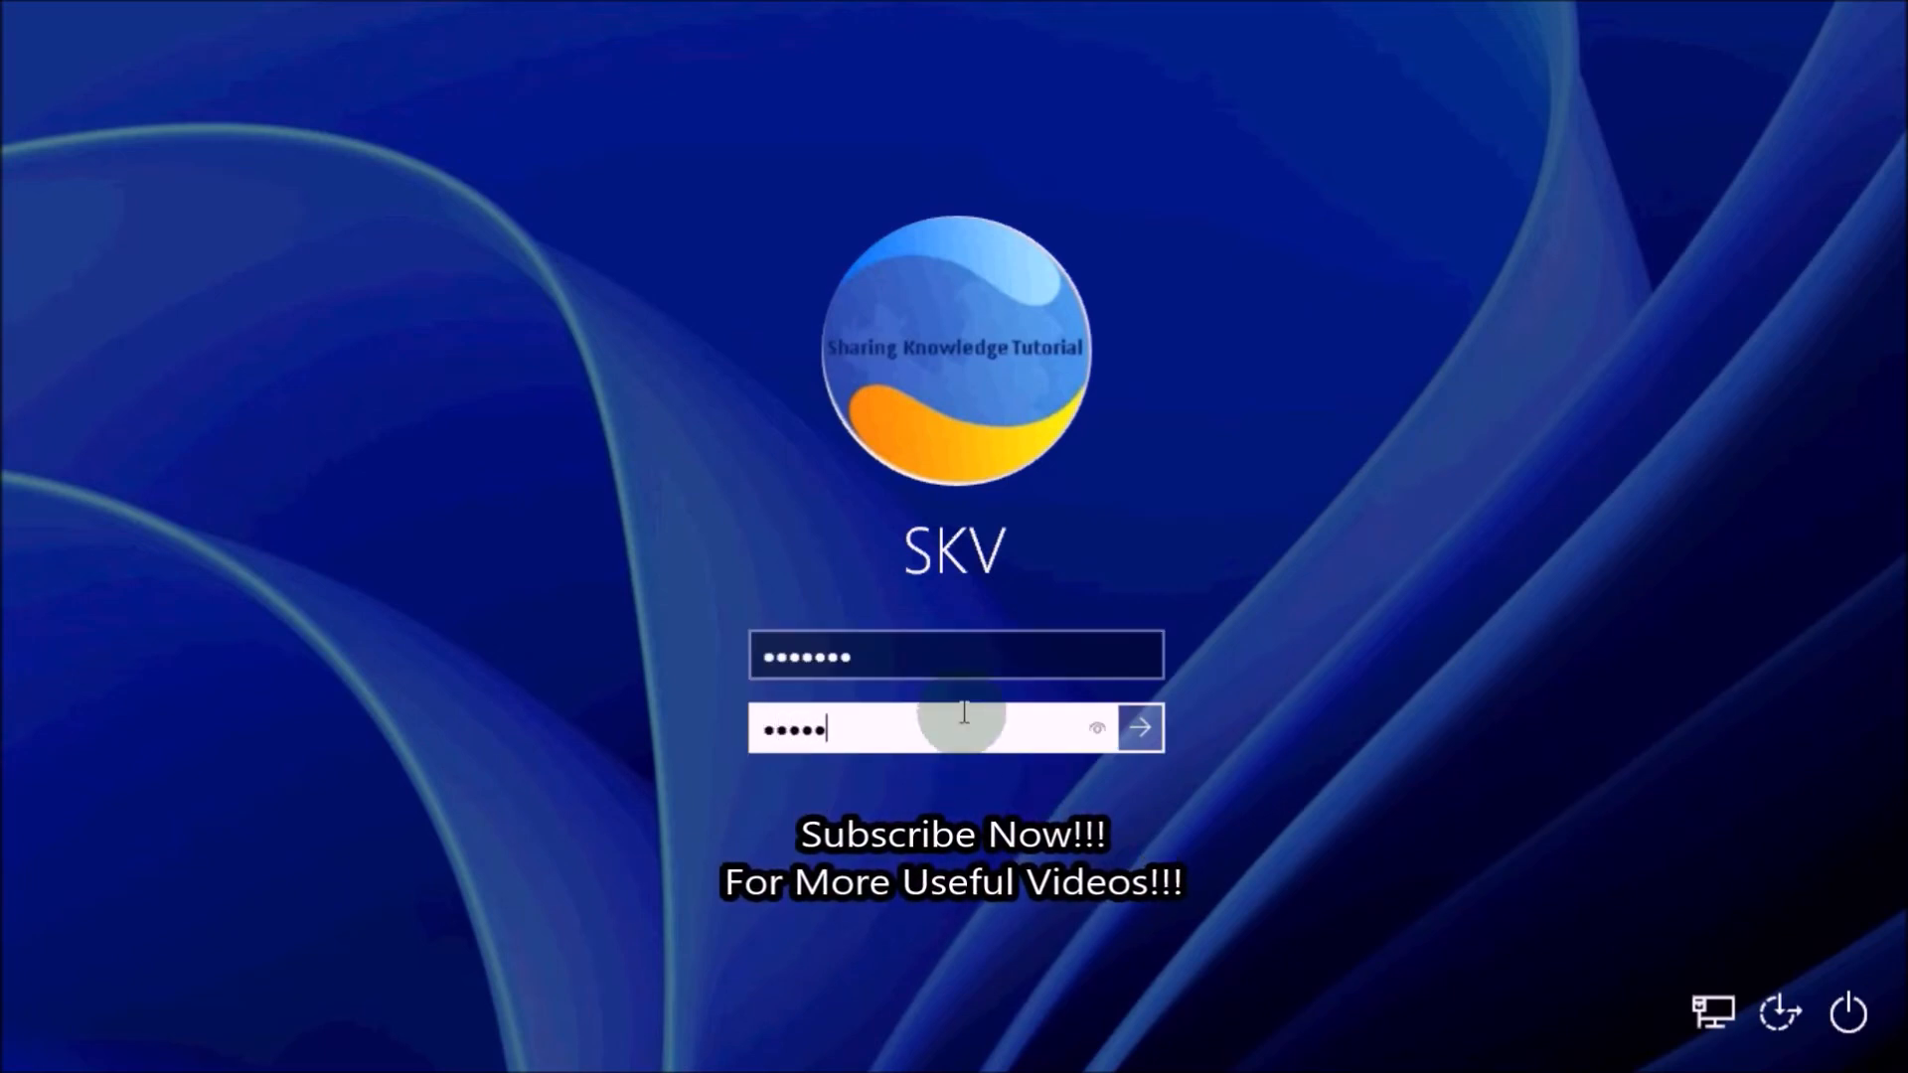
pyautogui.click(1139, 727)
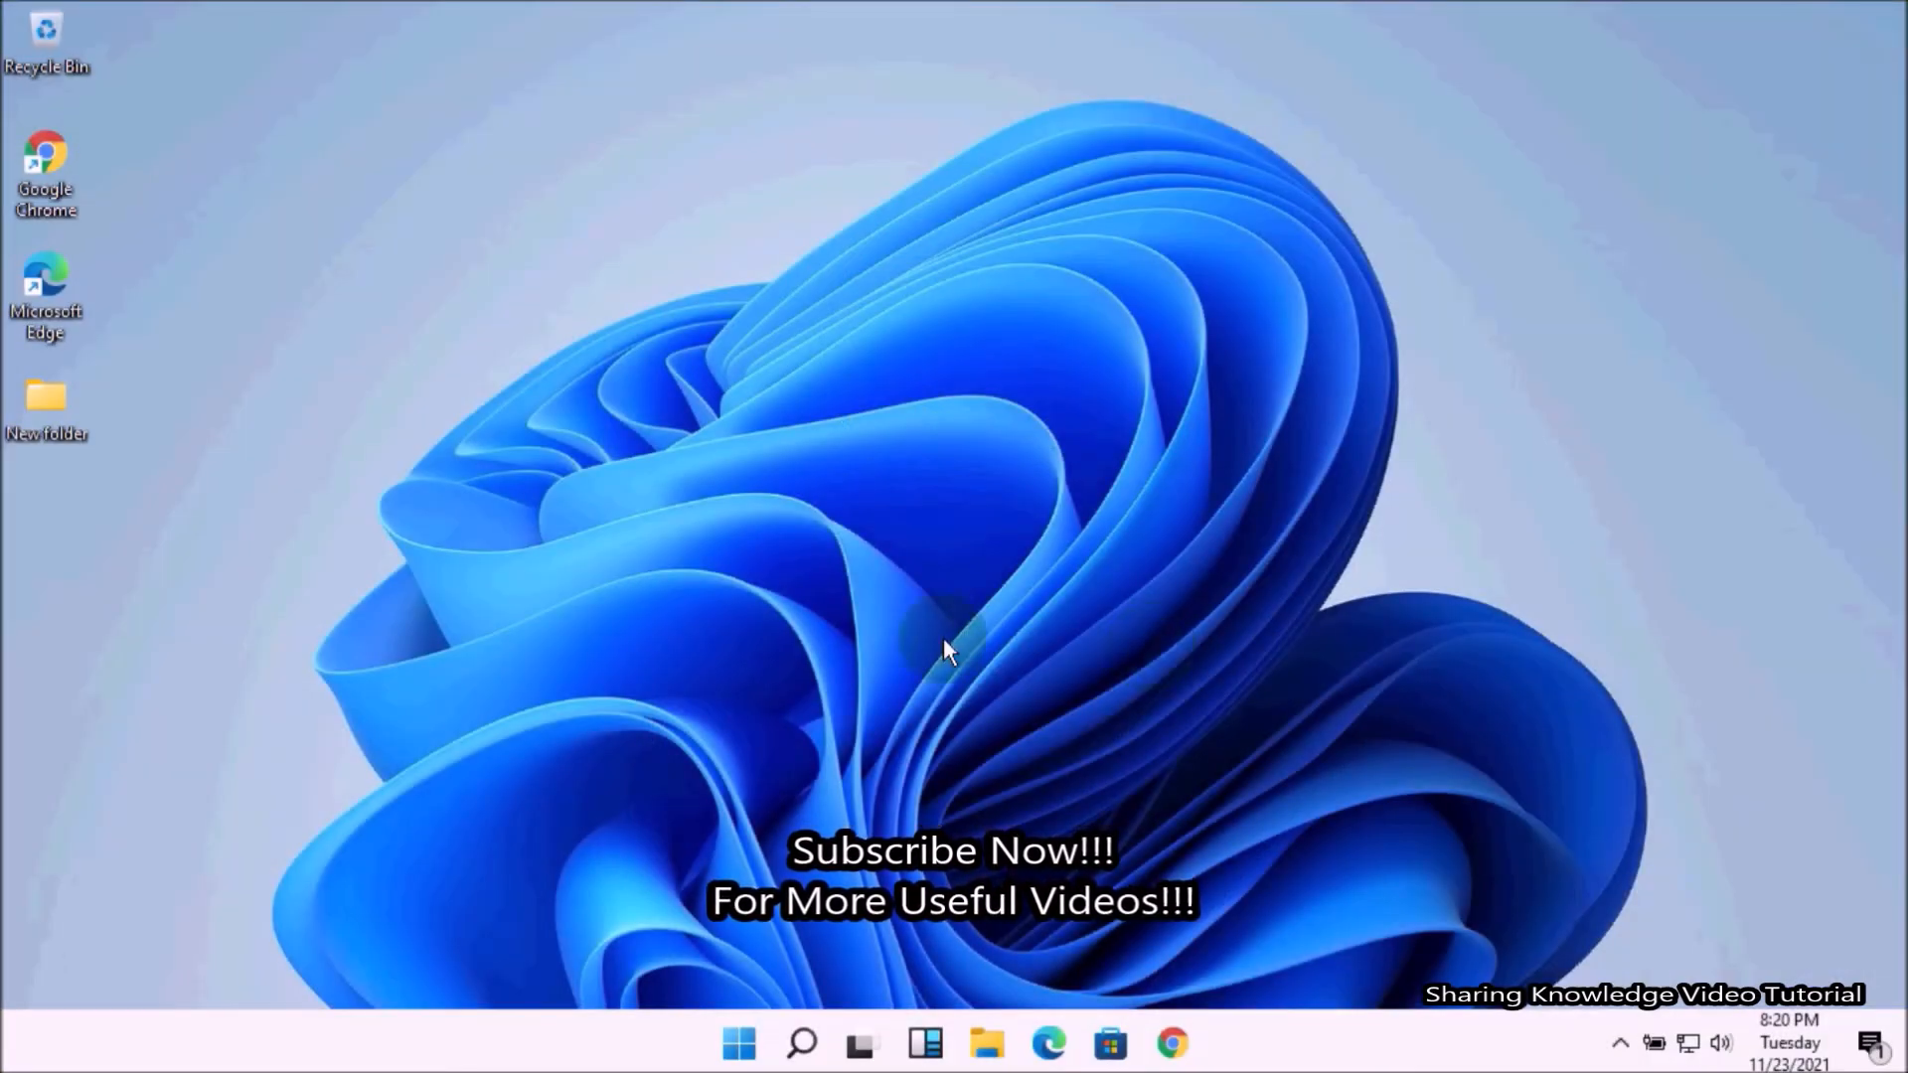
pyautogui.moveTo(998, 402)
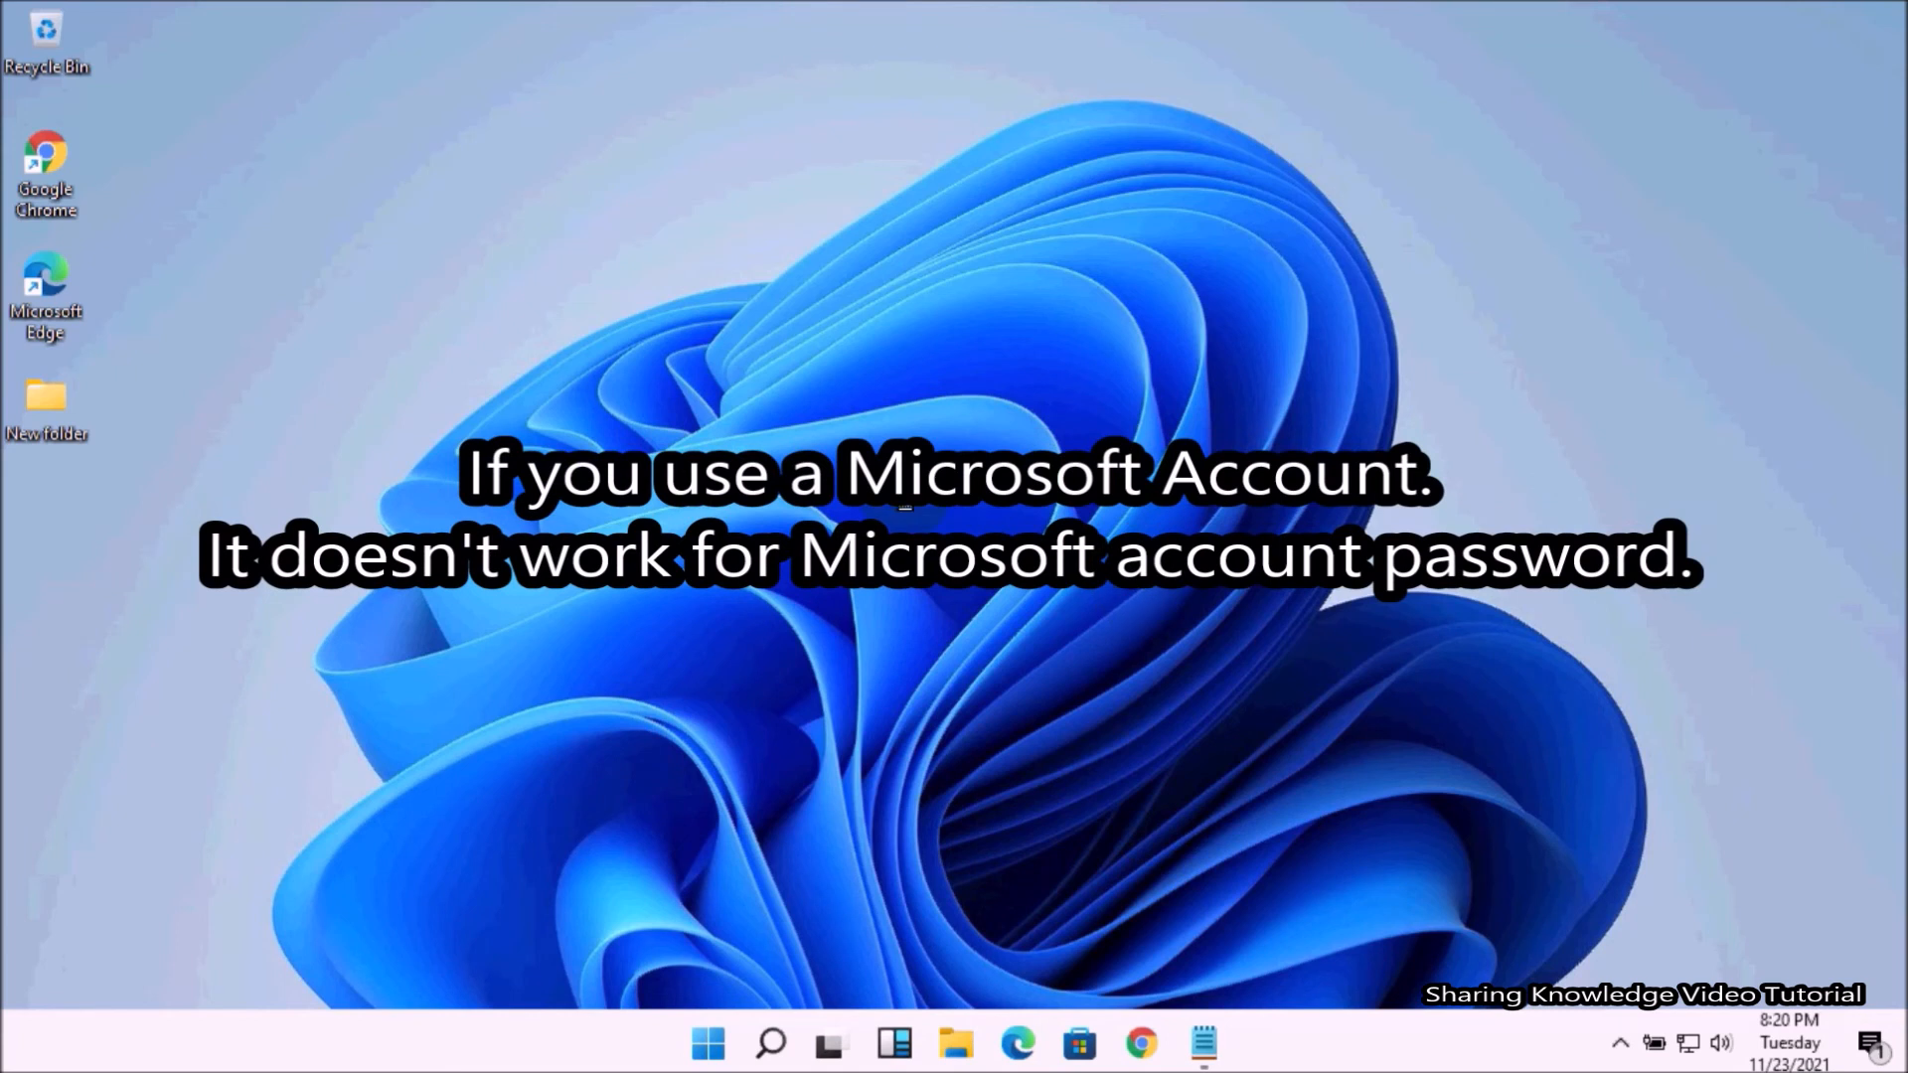
# Bring up the desktop's right-click menu once sign-in finishes
pyautogui.rightClick(950, 590)
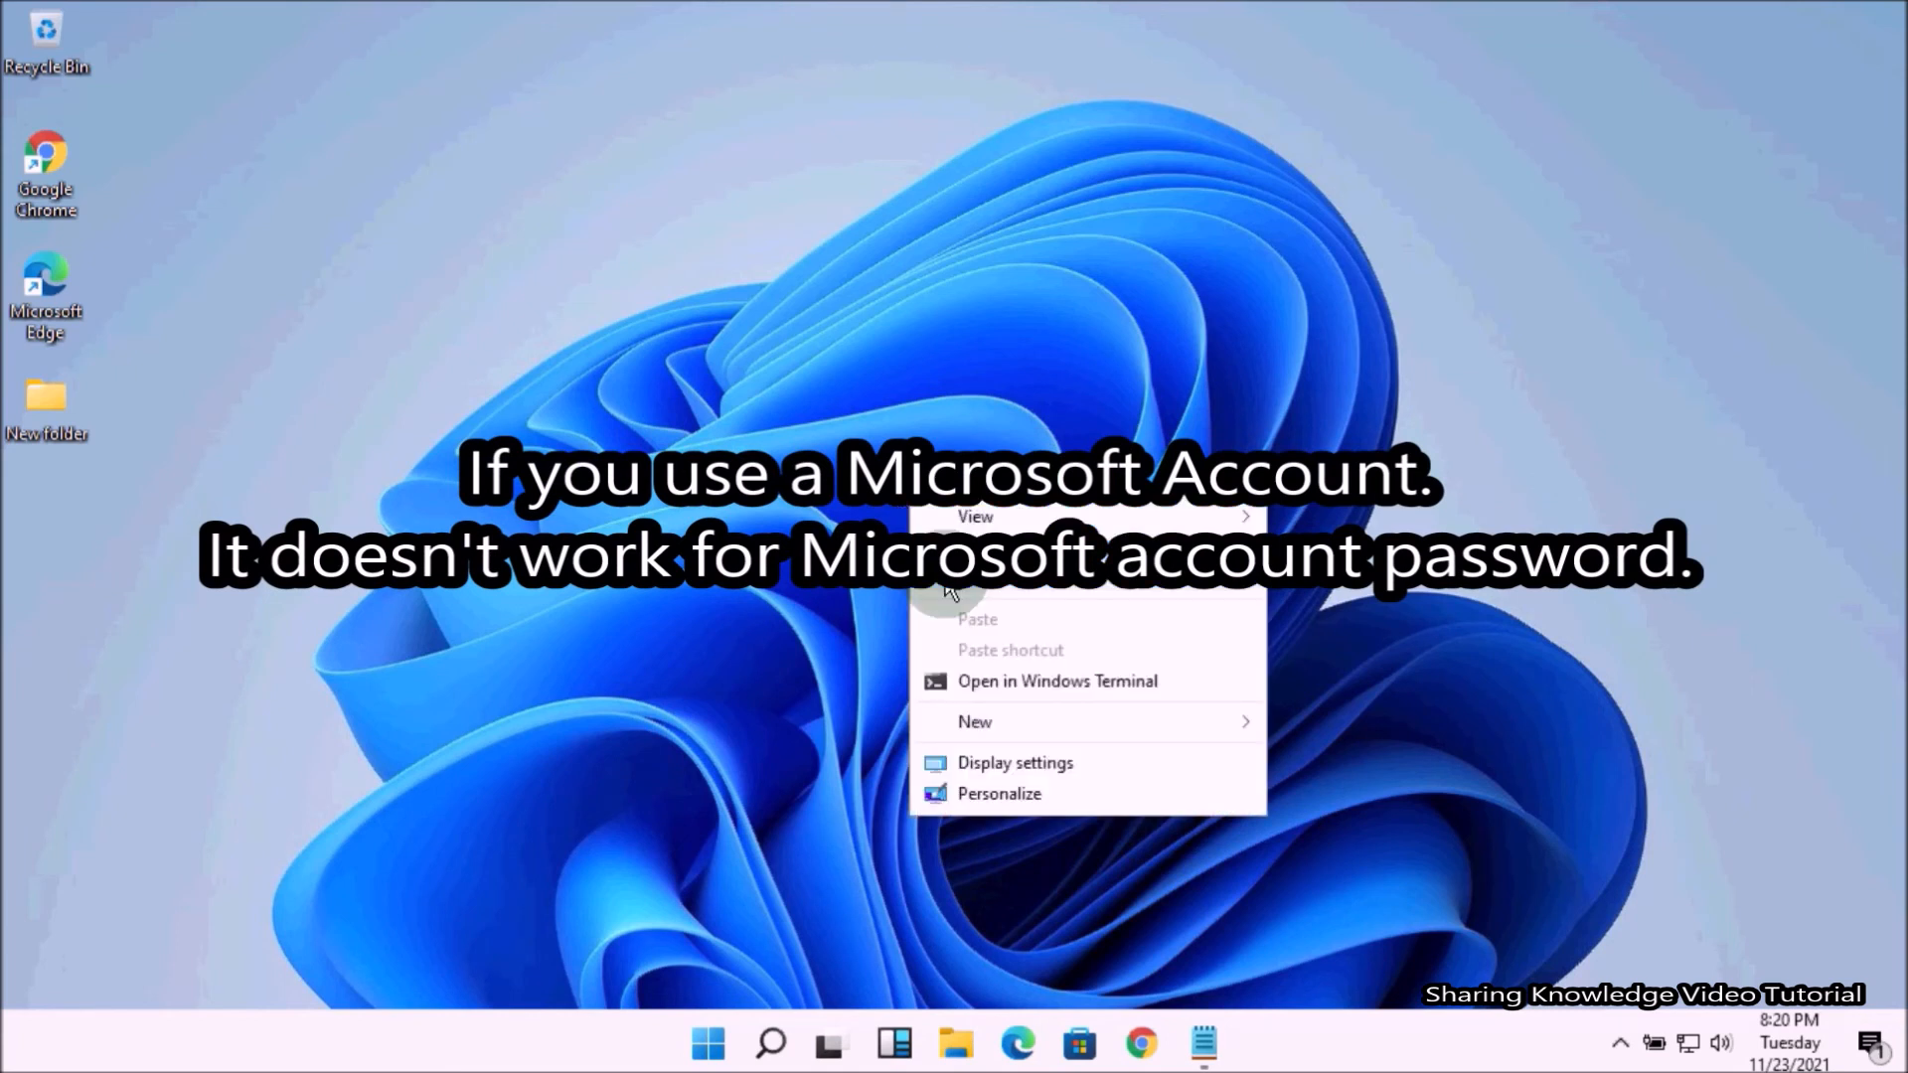